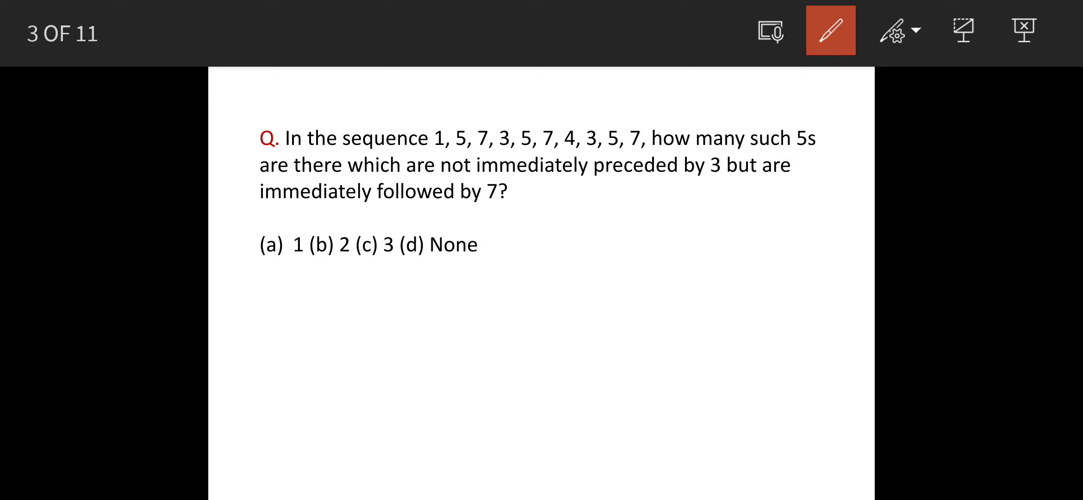
Step: Underline the sequence, 3 and 7 in pink ink, write 5s, and advance to slide 4
drag(435, 152, 461, 152)
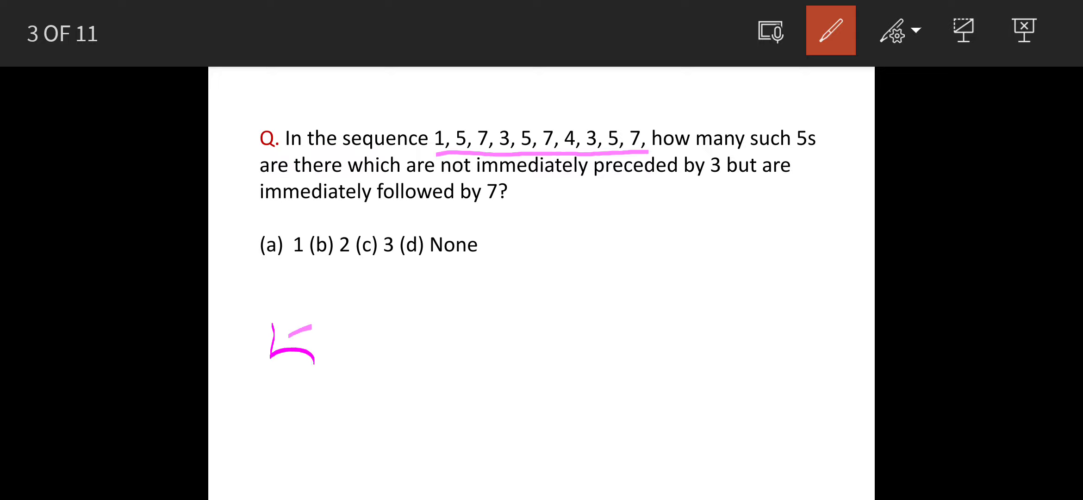
drag(266, 325, 352, 373)
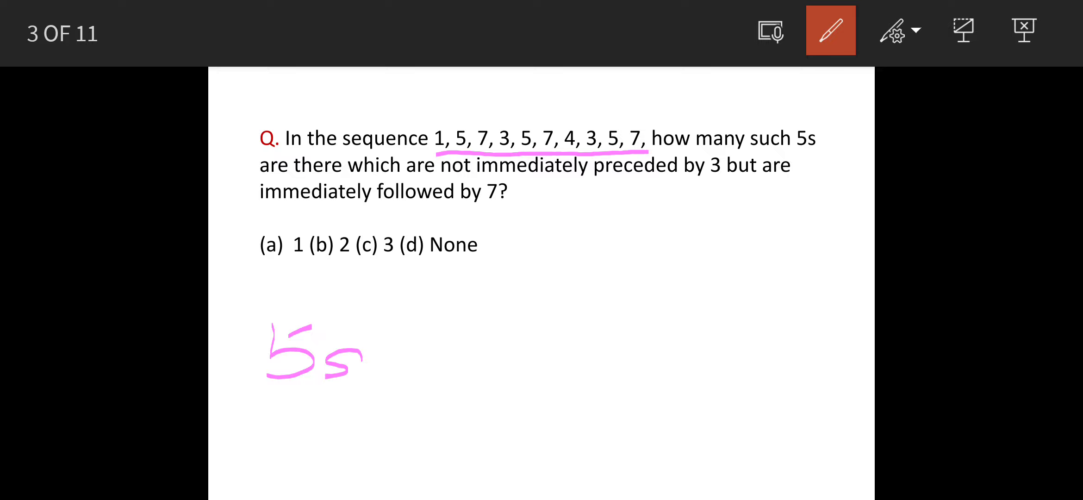
drag(473, 212, 735, 192)
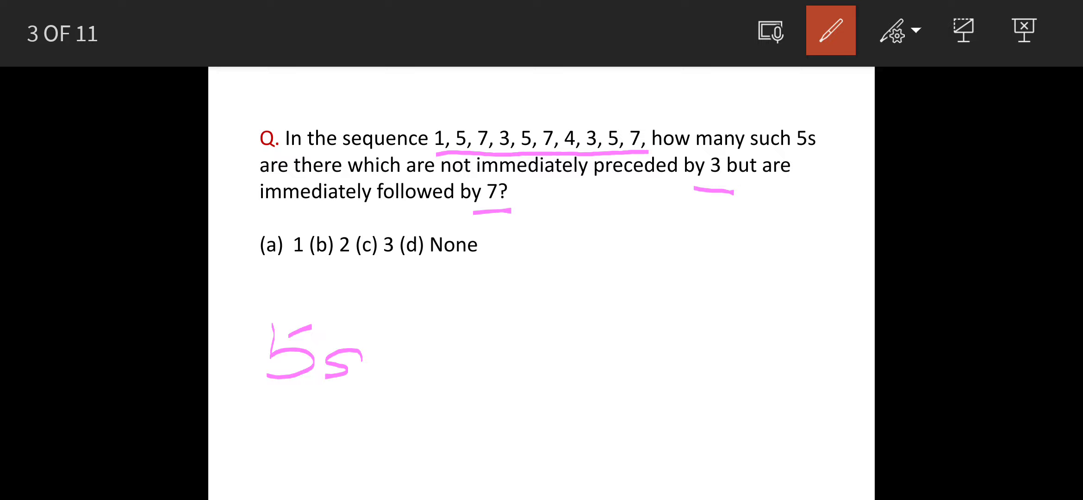
drag(625, 290, 659, 287)
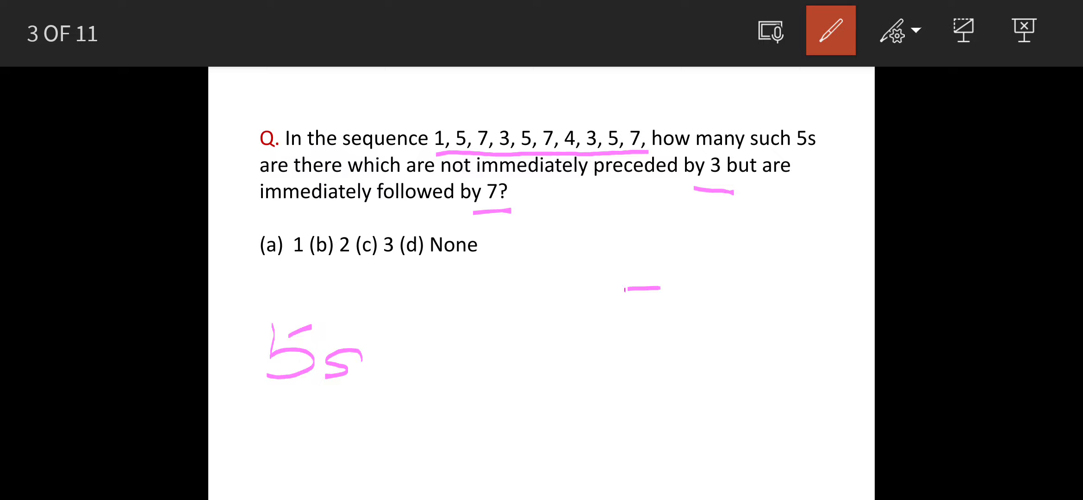
drag(569, 283, 652, 352)
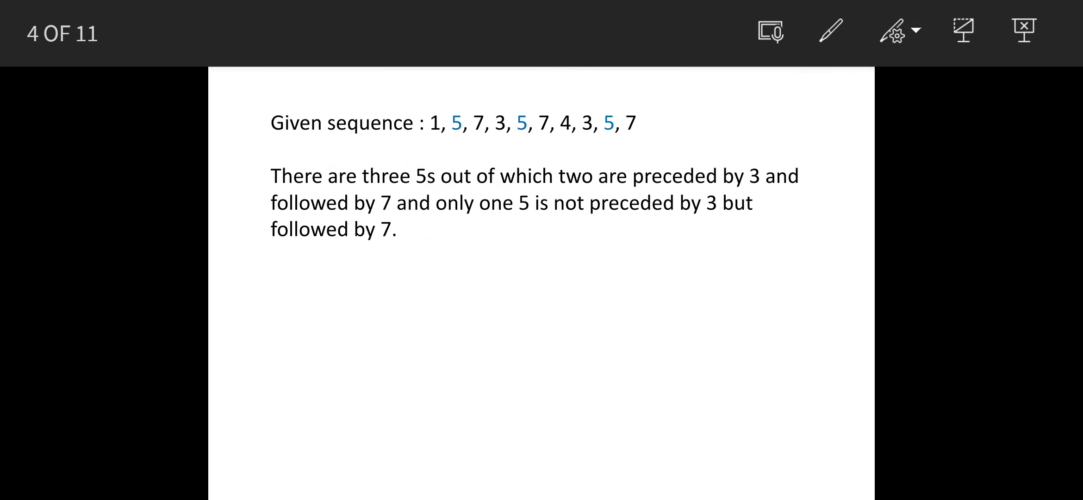
Step: Turn on the pen and underline the 5s in the sequence on slide 4
click(830, 31)
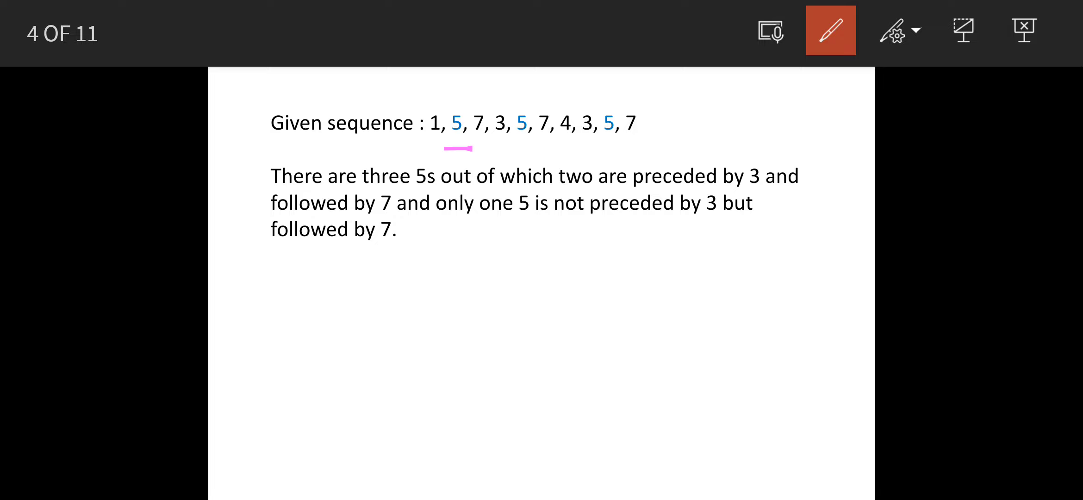
drag(518, 151, 618, 153)
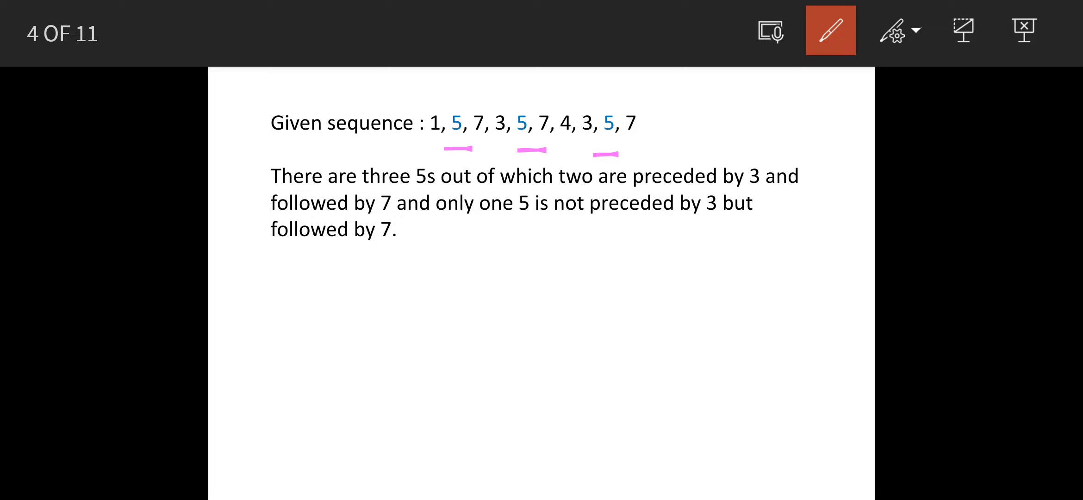
drag(584, 151, 653, 147)
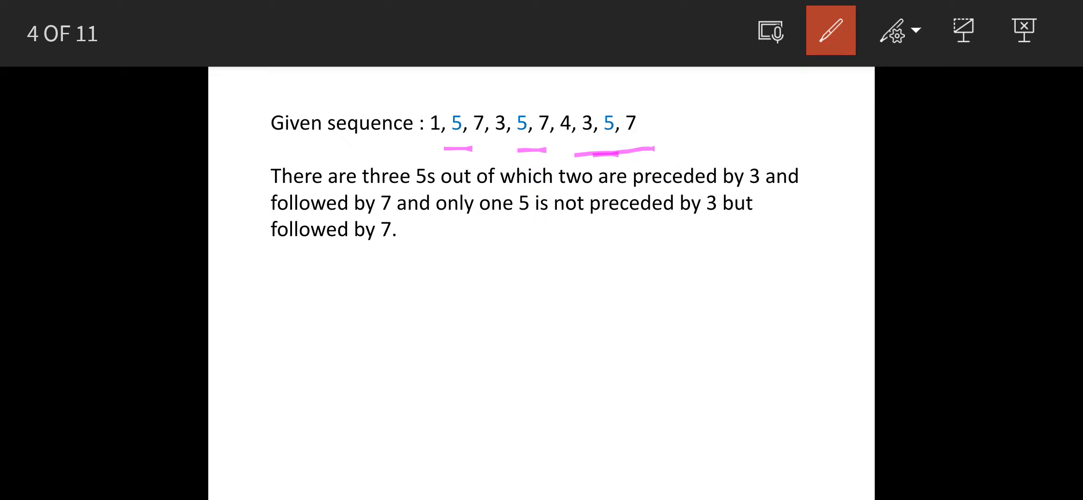
Step: Mark above the 3s and the 1 before the 5s, and strike through the 1
drag(591, 89, 639, 90)
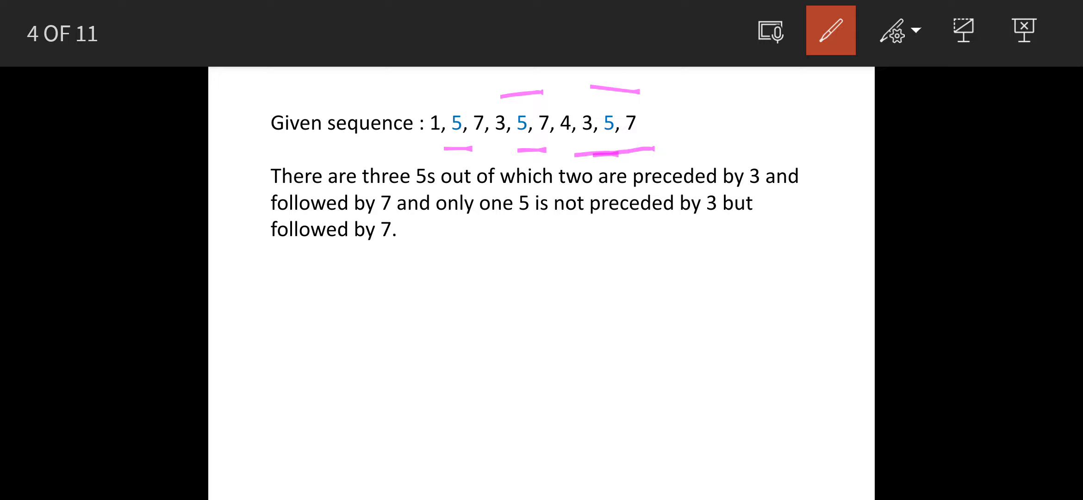
drag(432, 96, 483, 74)
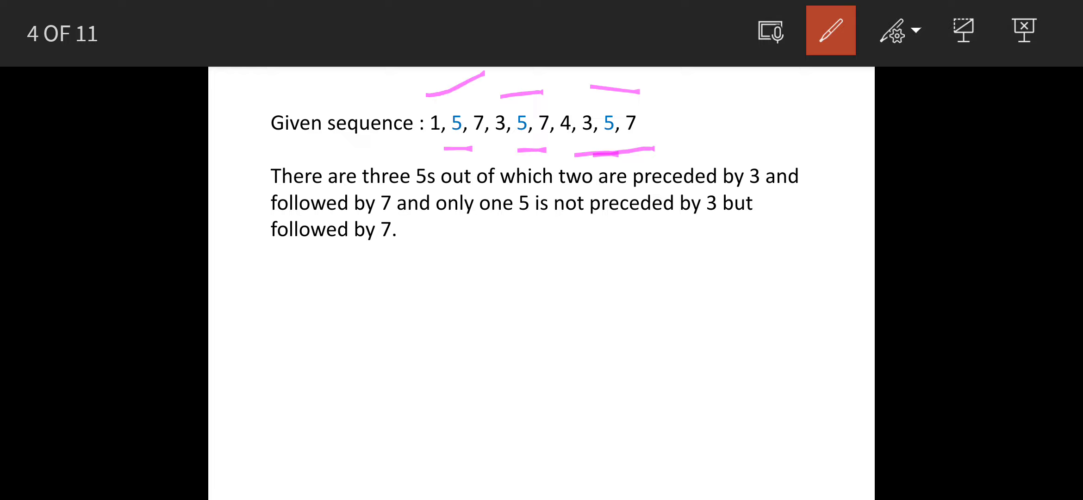
drag(484, 73, 414, 148)
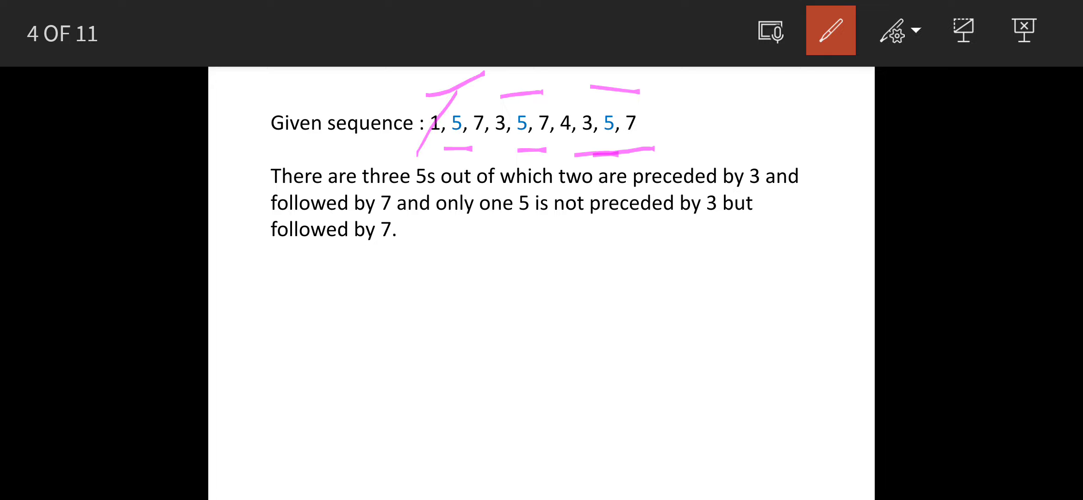